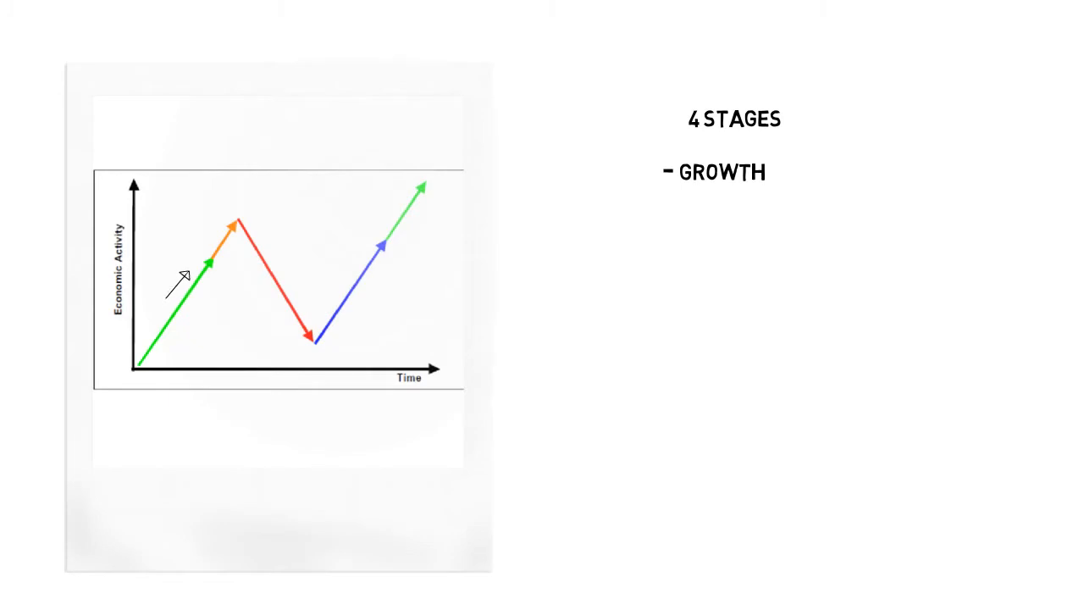
mouse_move(203, 249)
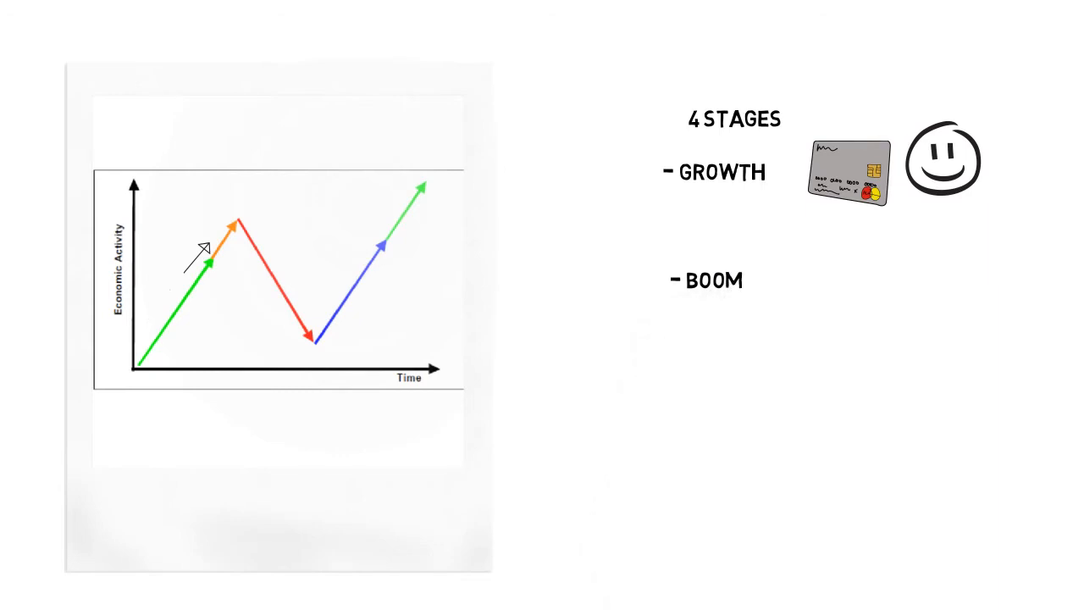
mouse_move(233, 222)
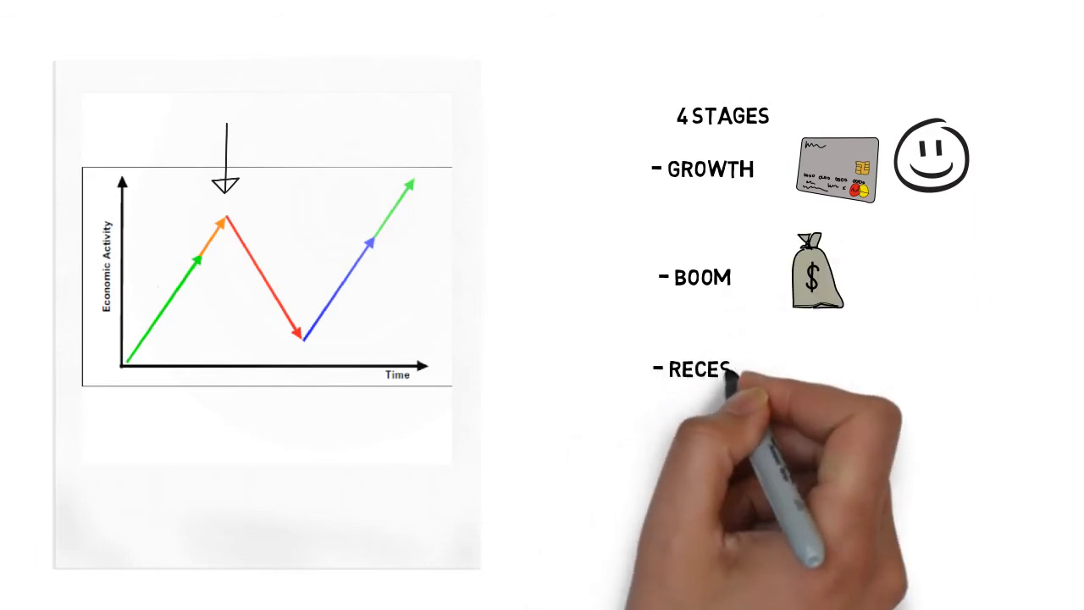
text(SION)
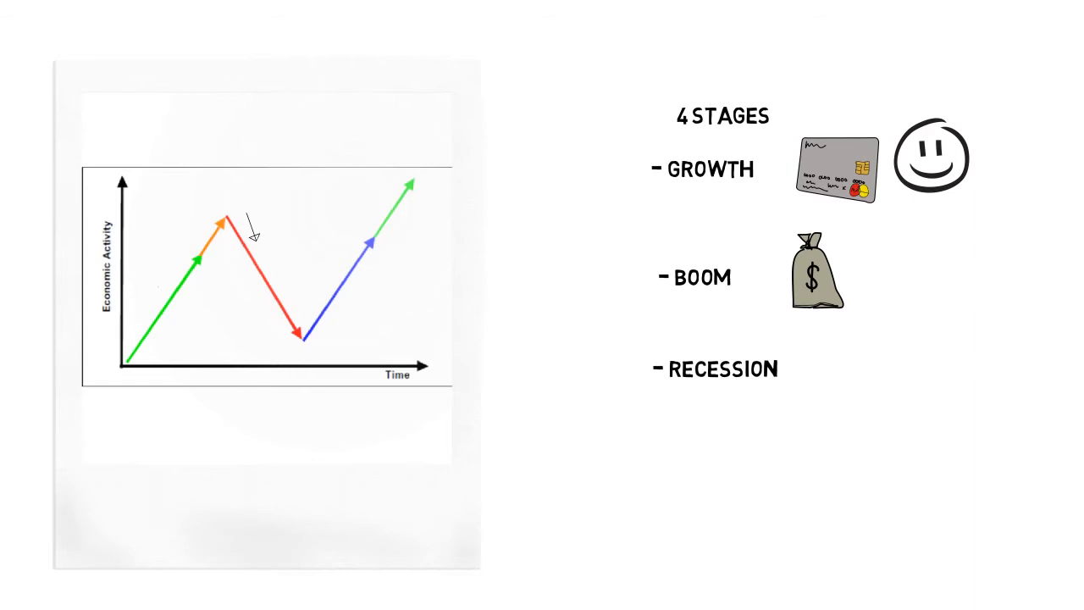
mouse_move(282, 284)
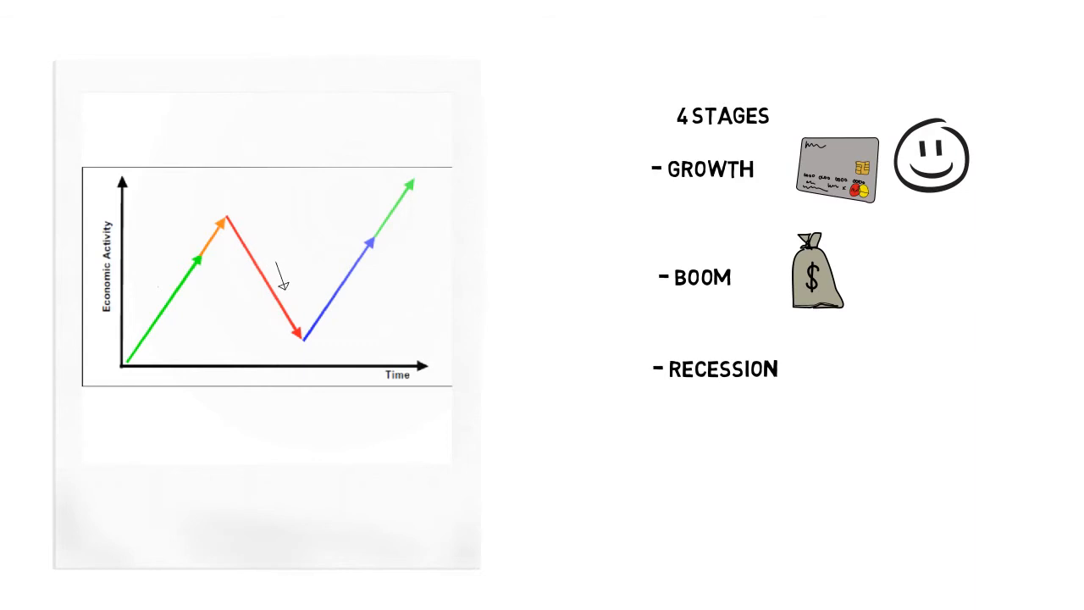